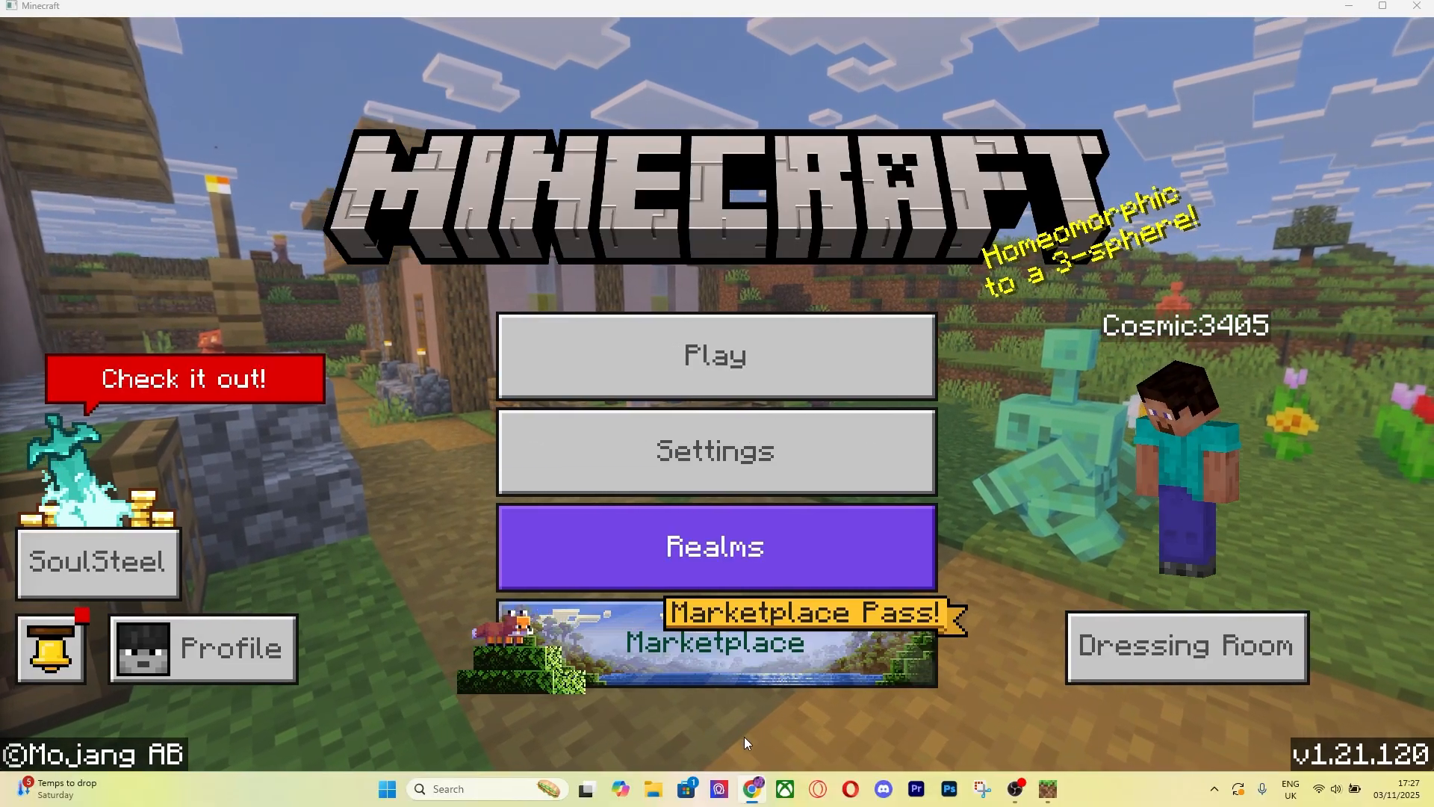
- Open the Marketplace and dismiss the Huggy & Friends promotion
click(714, 640)
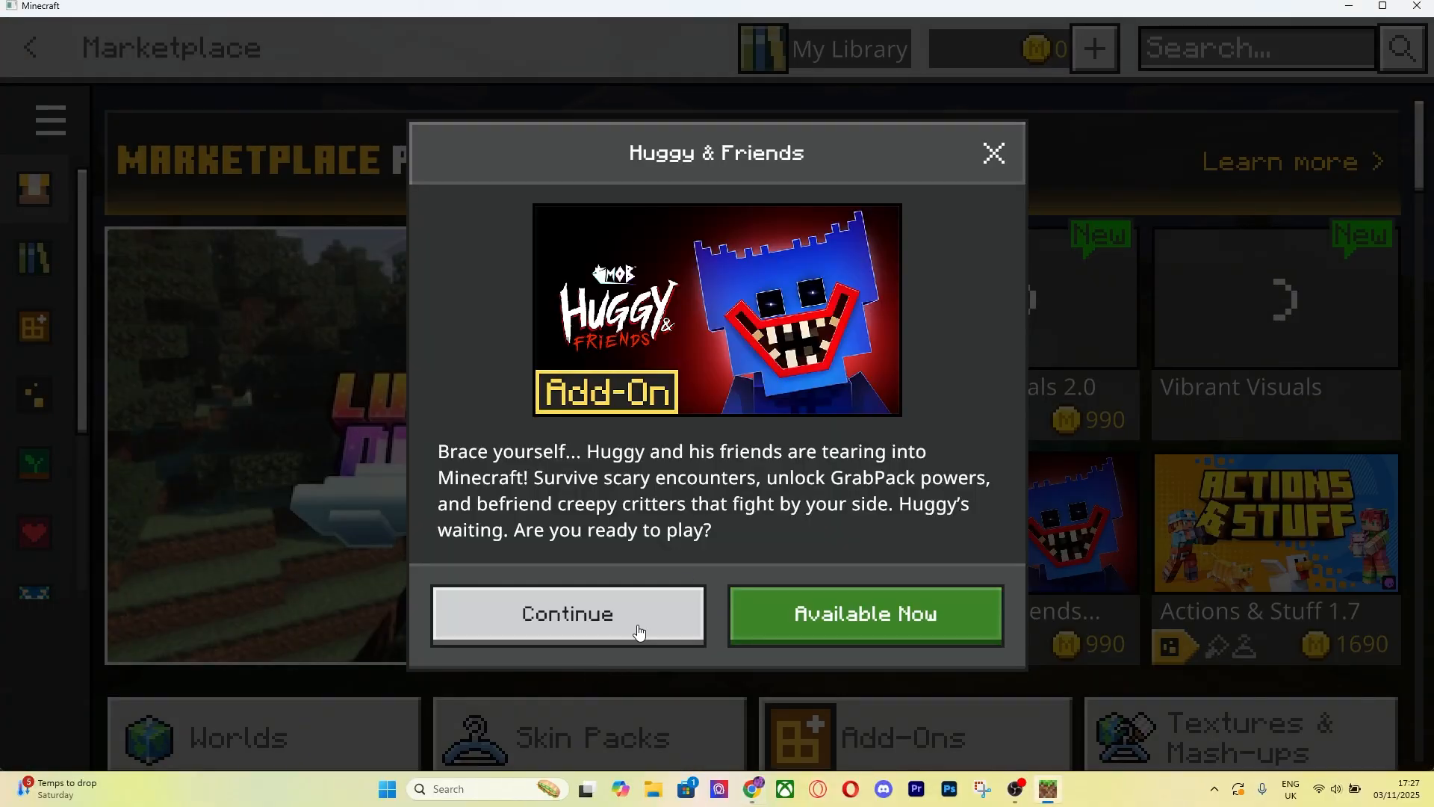
click(566, 614)
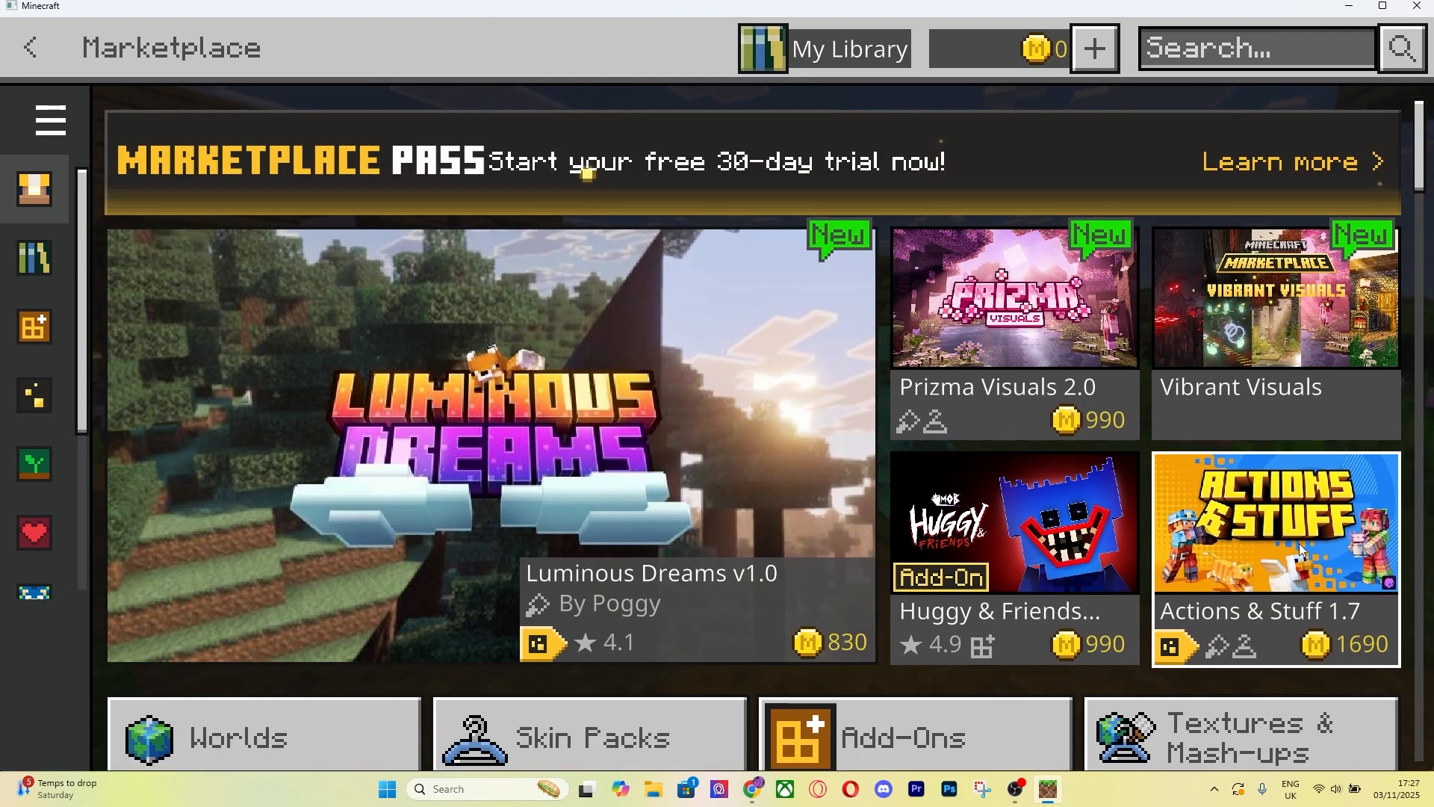
- Search the Marketplace for 'actions and stuff' and open the Actions & Stuff 1.7 page
click(1256, 47)
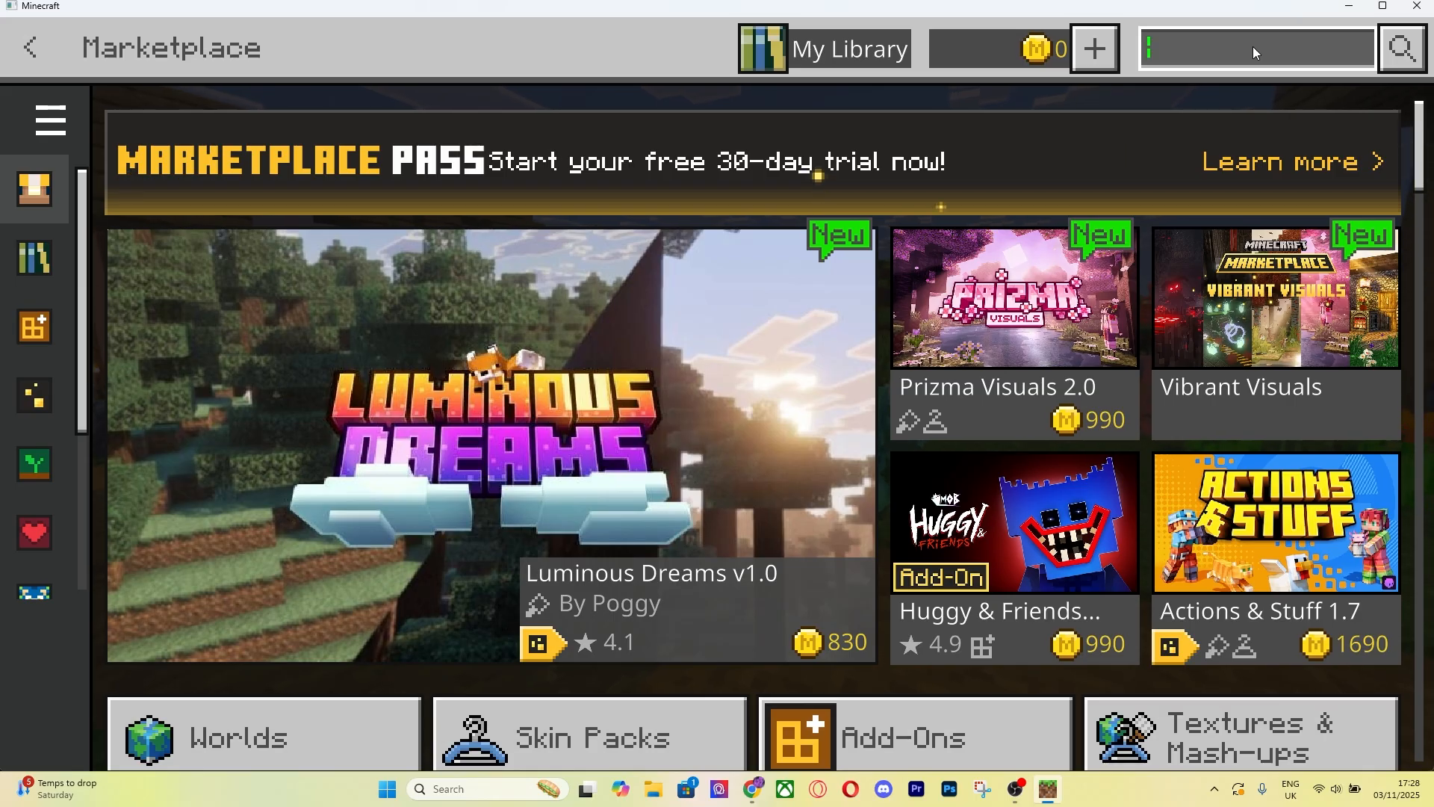
text(aci)
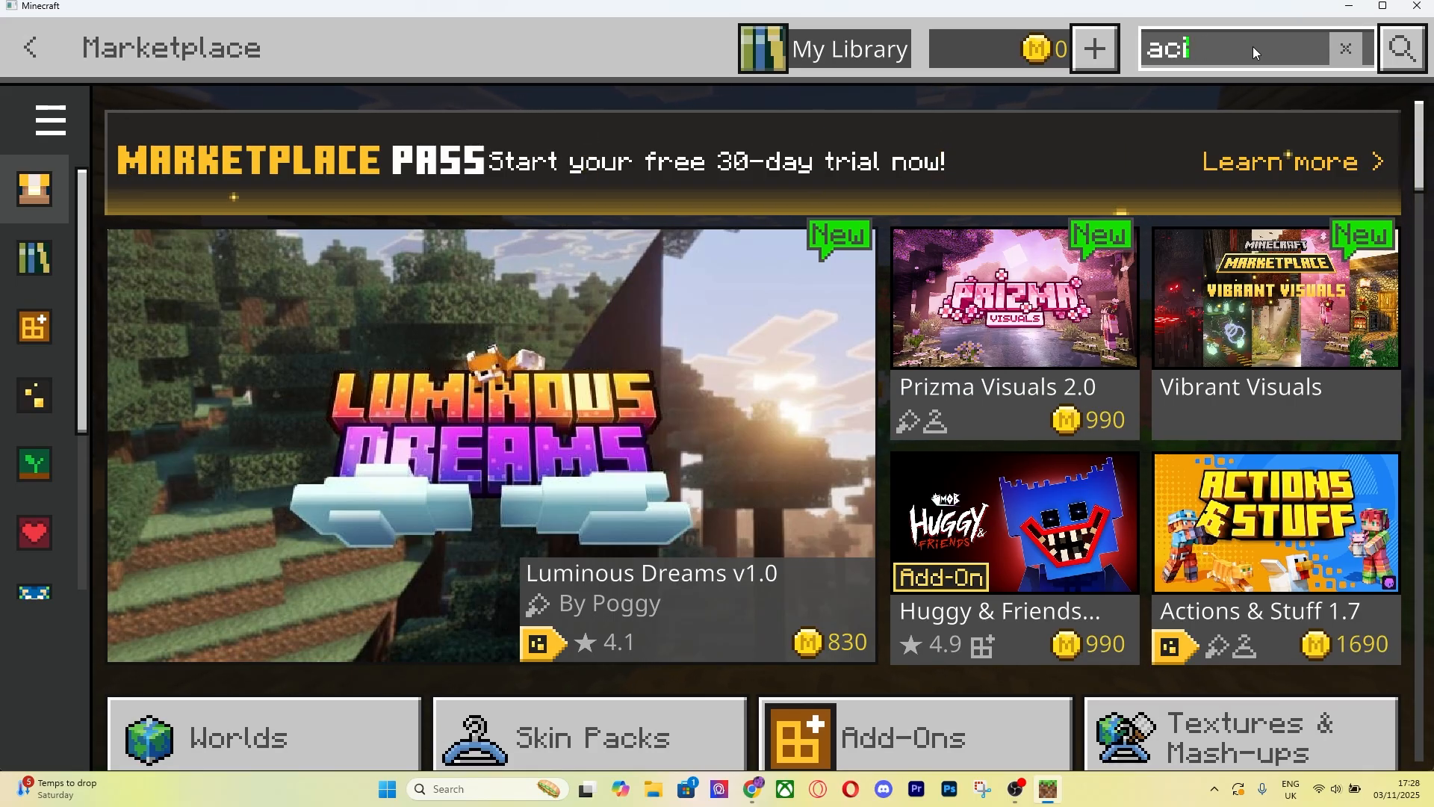
text(ctions and stuff)
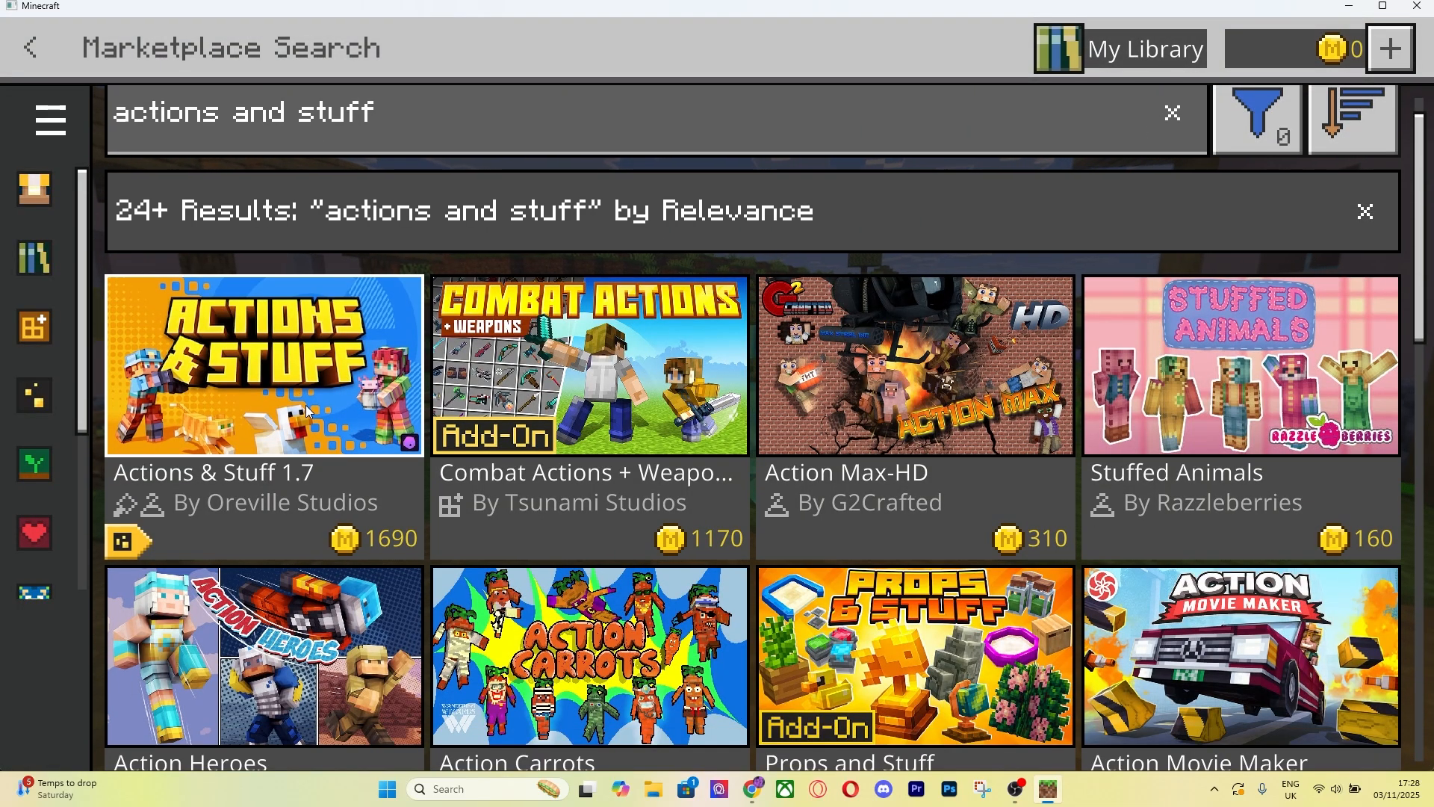
click(262, 366)
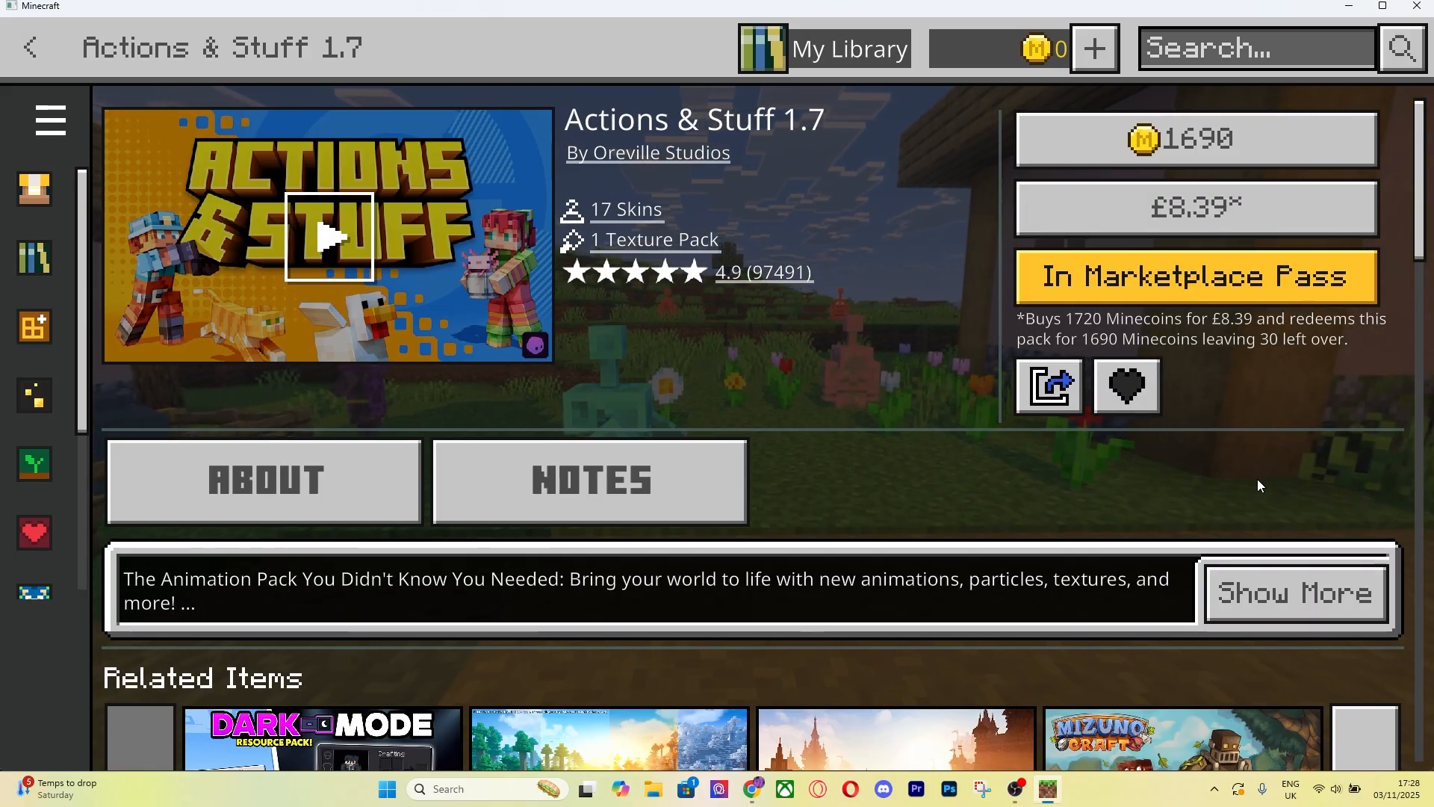
- Buy Actions & Stuff 1.7 for 1690 Minecoins, acknowledge, and return to the main menu
click(1194, 276)
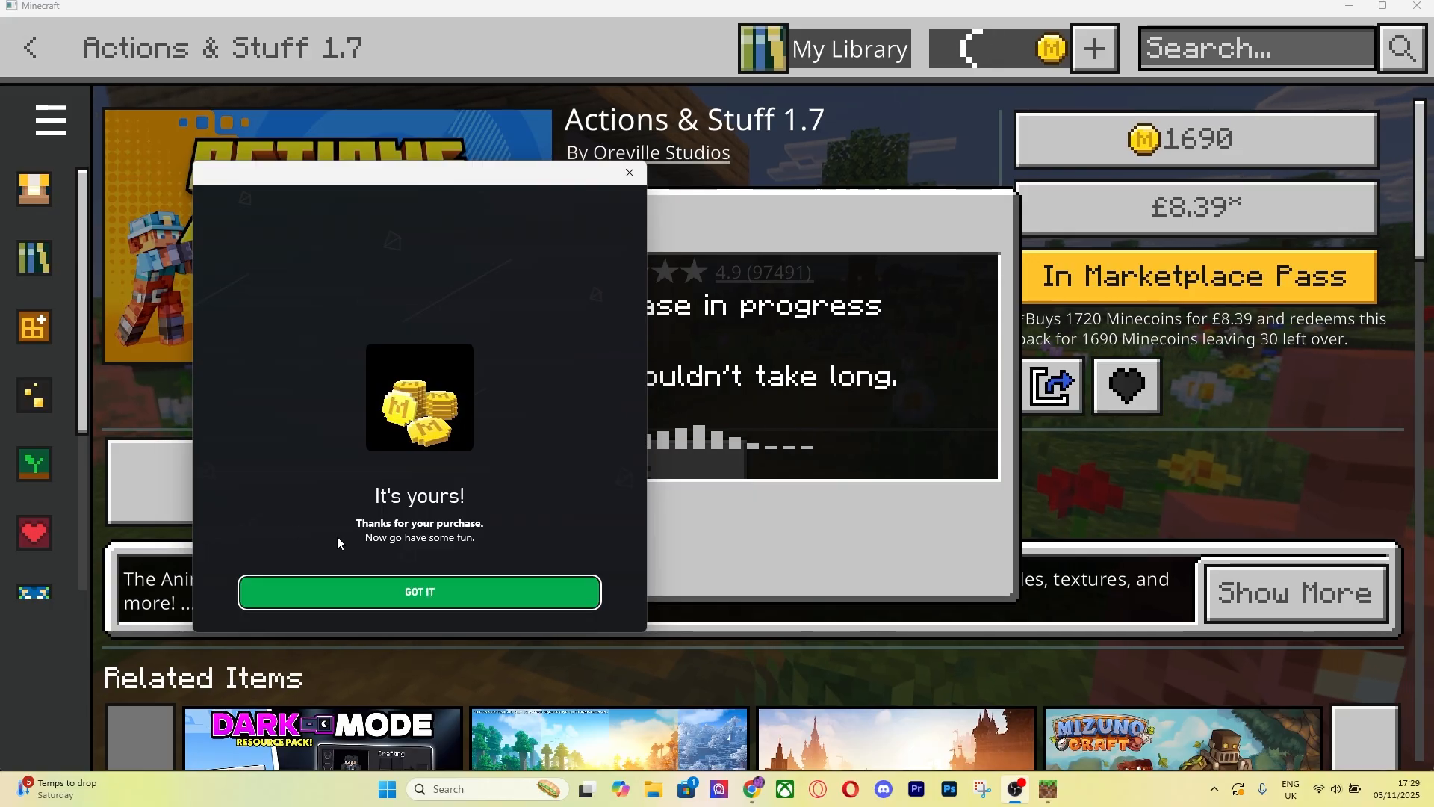
click(418, 591)
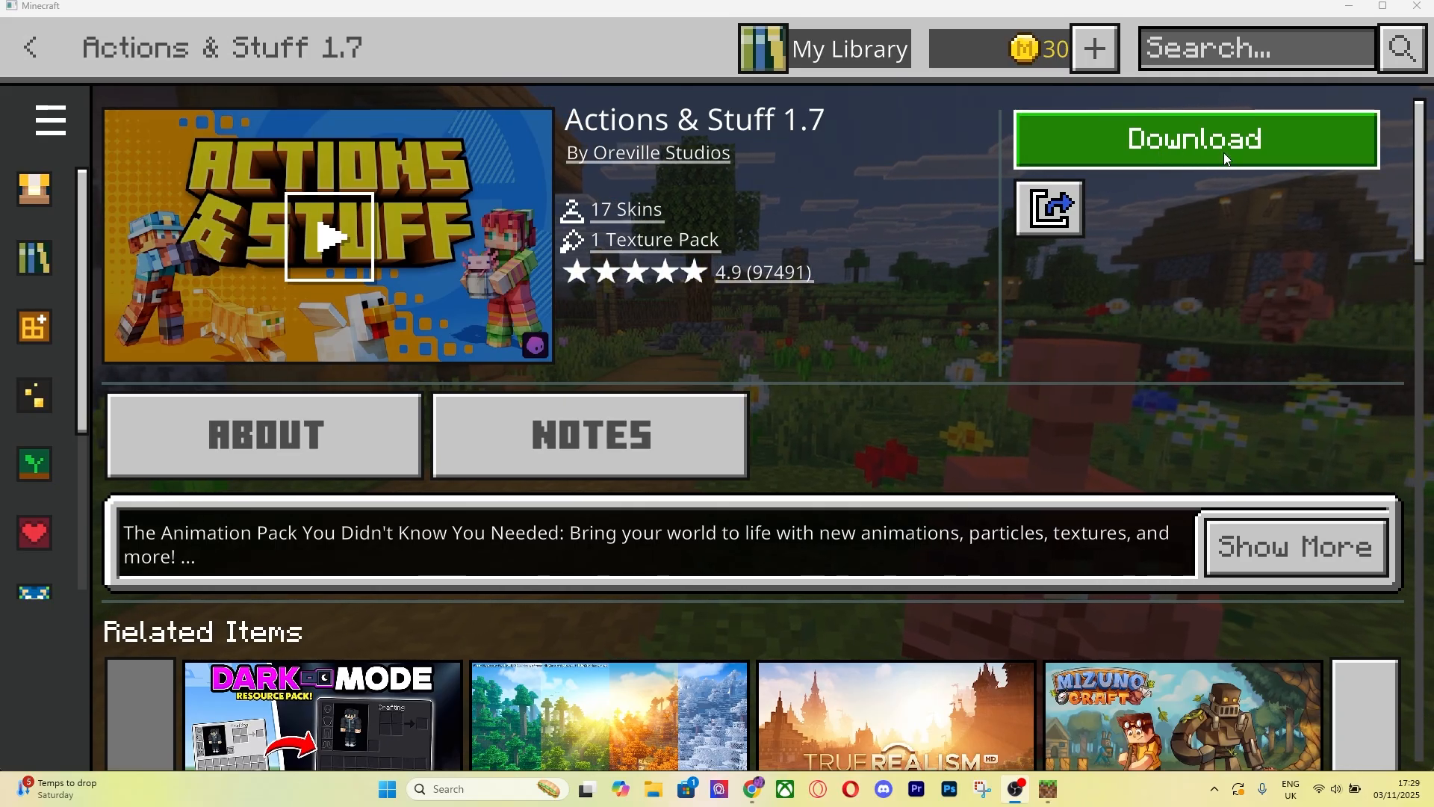
click(1195, 139)
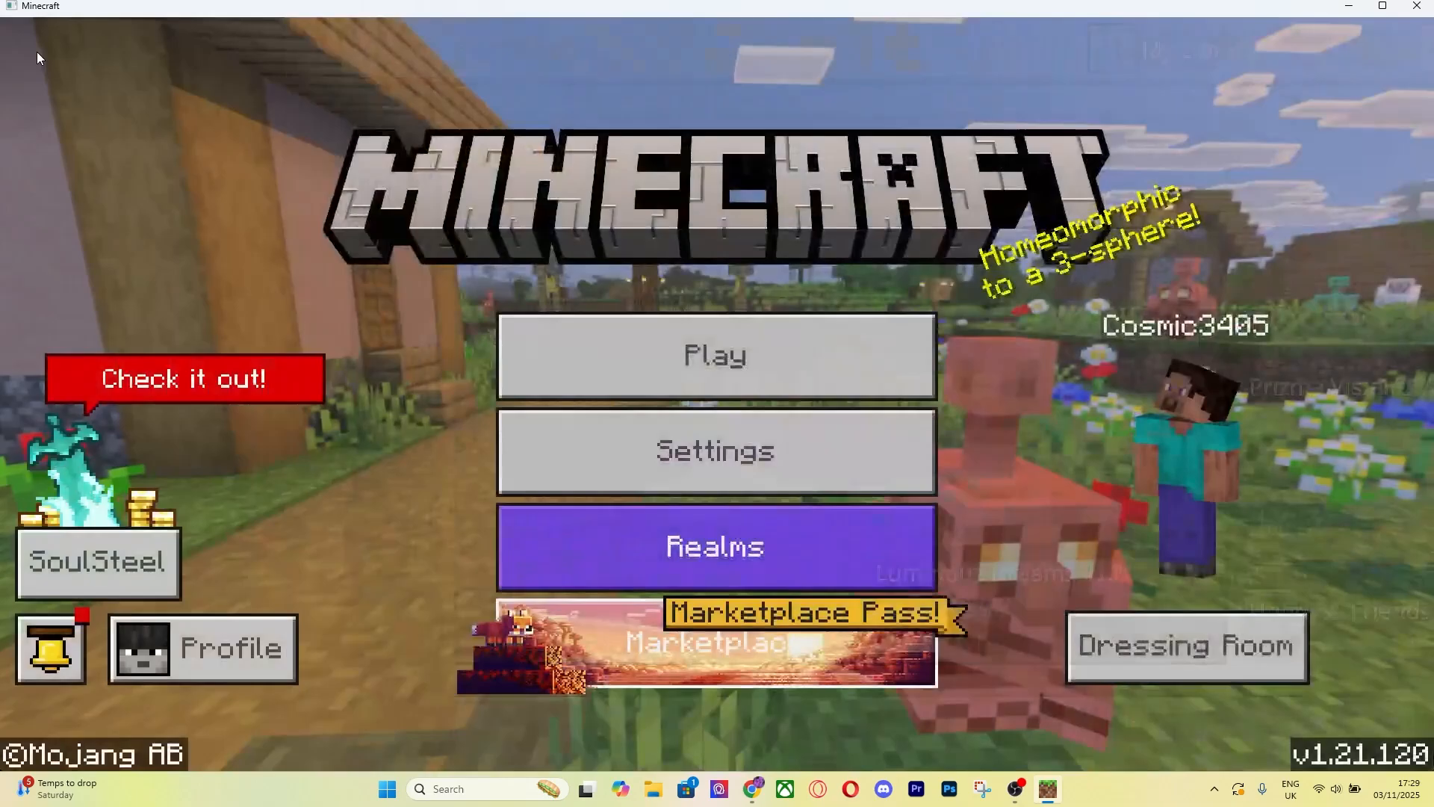
mouse_move(747, 343)
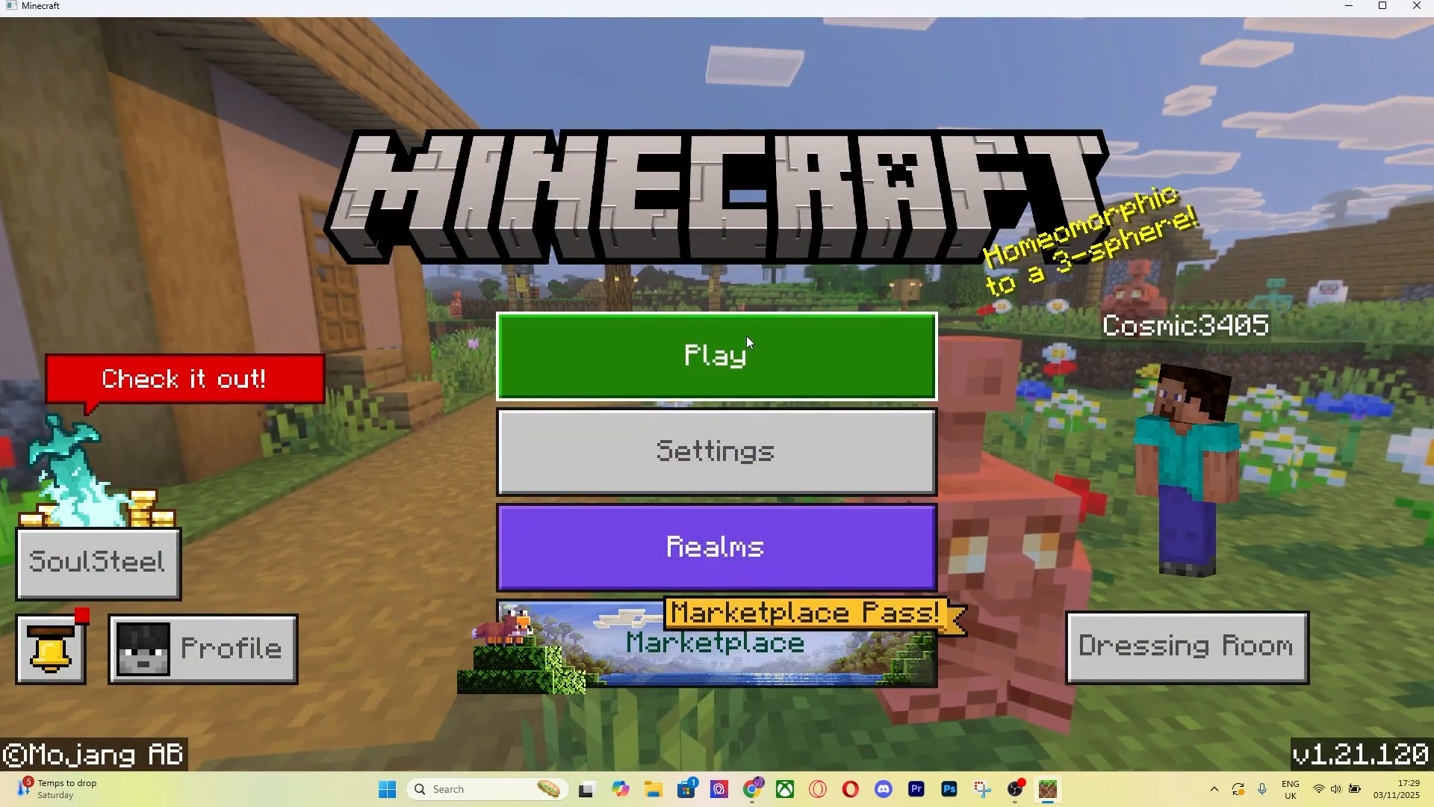
- Open the world list and My World's edit settings
click(717, 355)
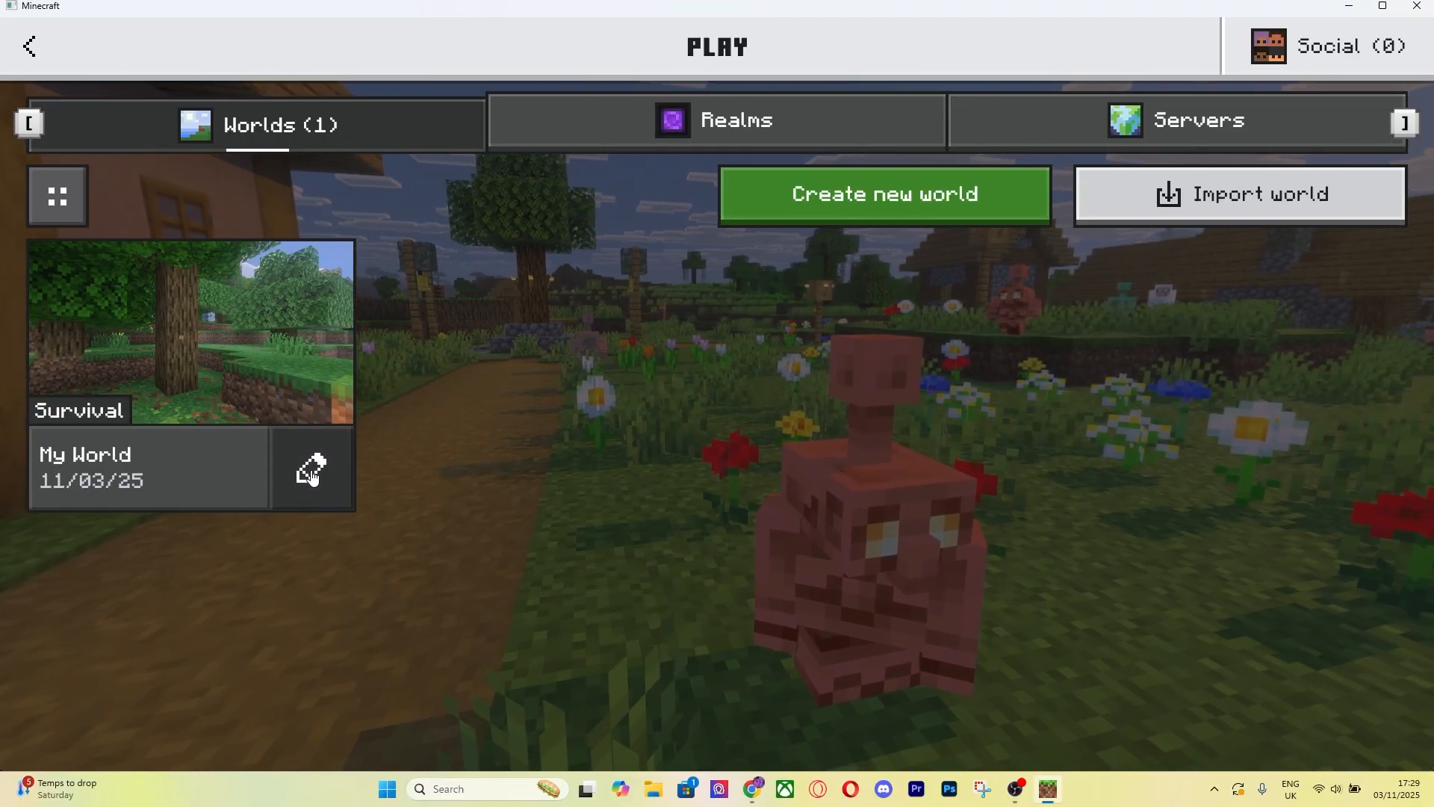
click(310, 469)
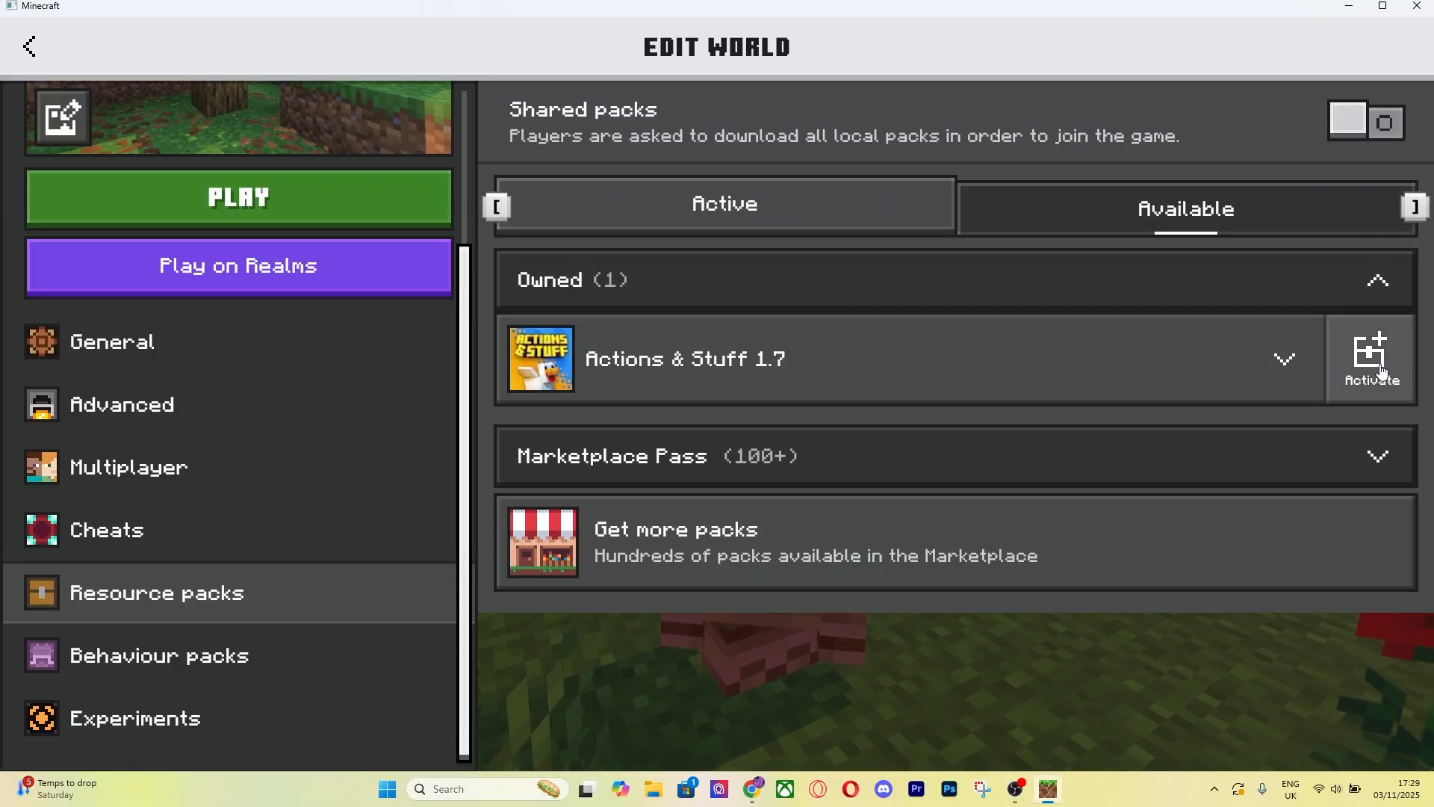
- Activate Actions & Stuff 1.7 on My World, starting its 33.4 MB download
click(1370, 358)
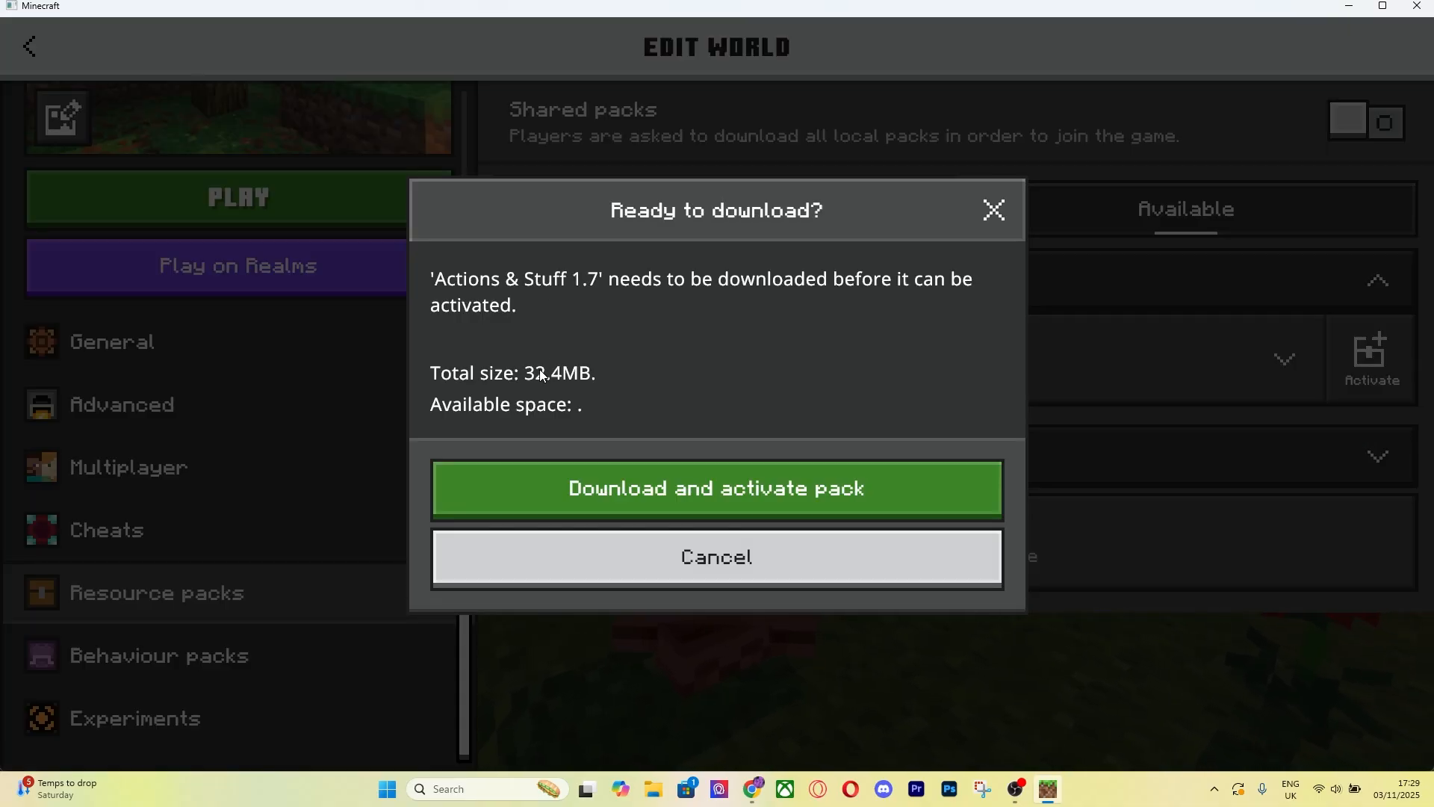
click(717, 488)
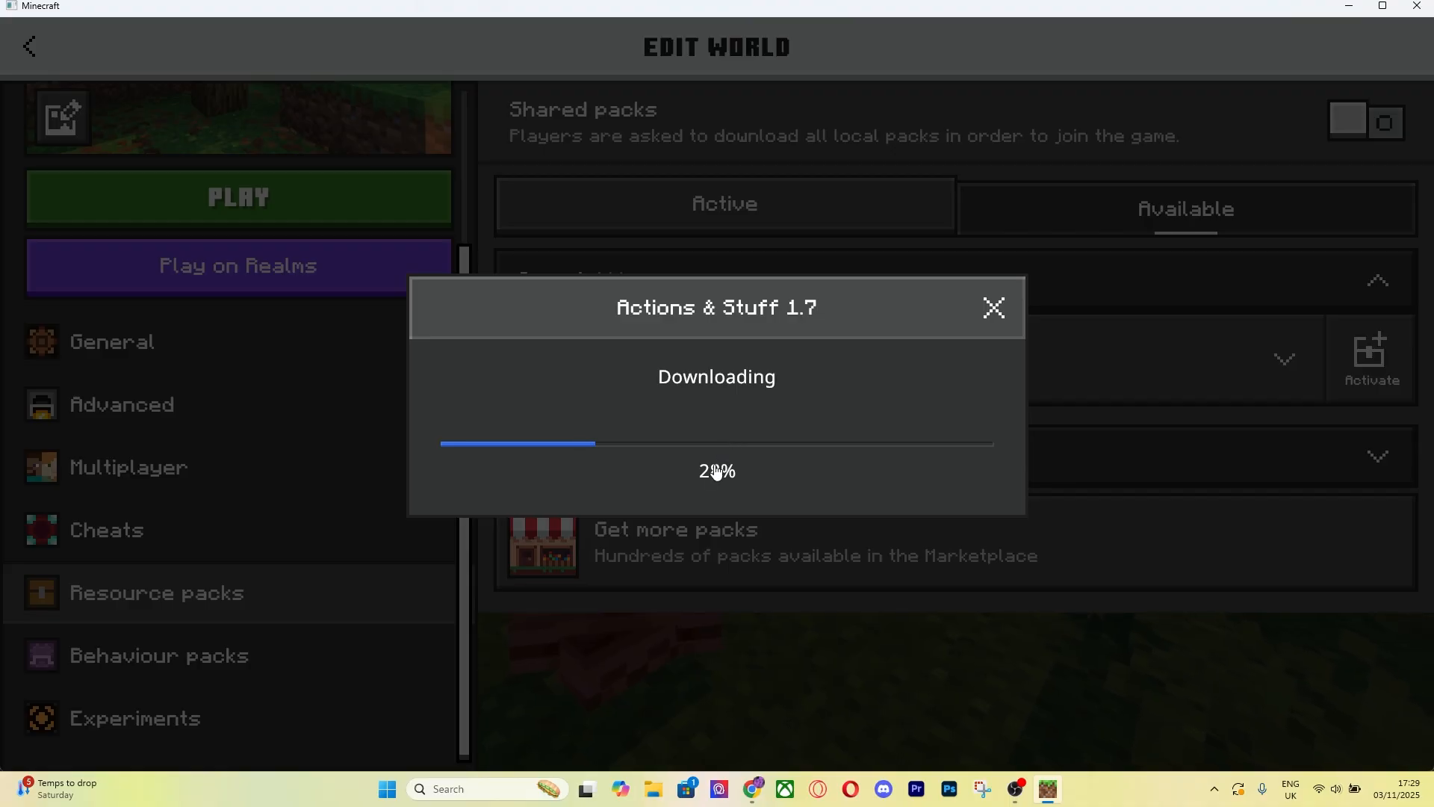
mouse_move(773, 502)
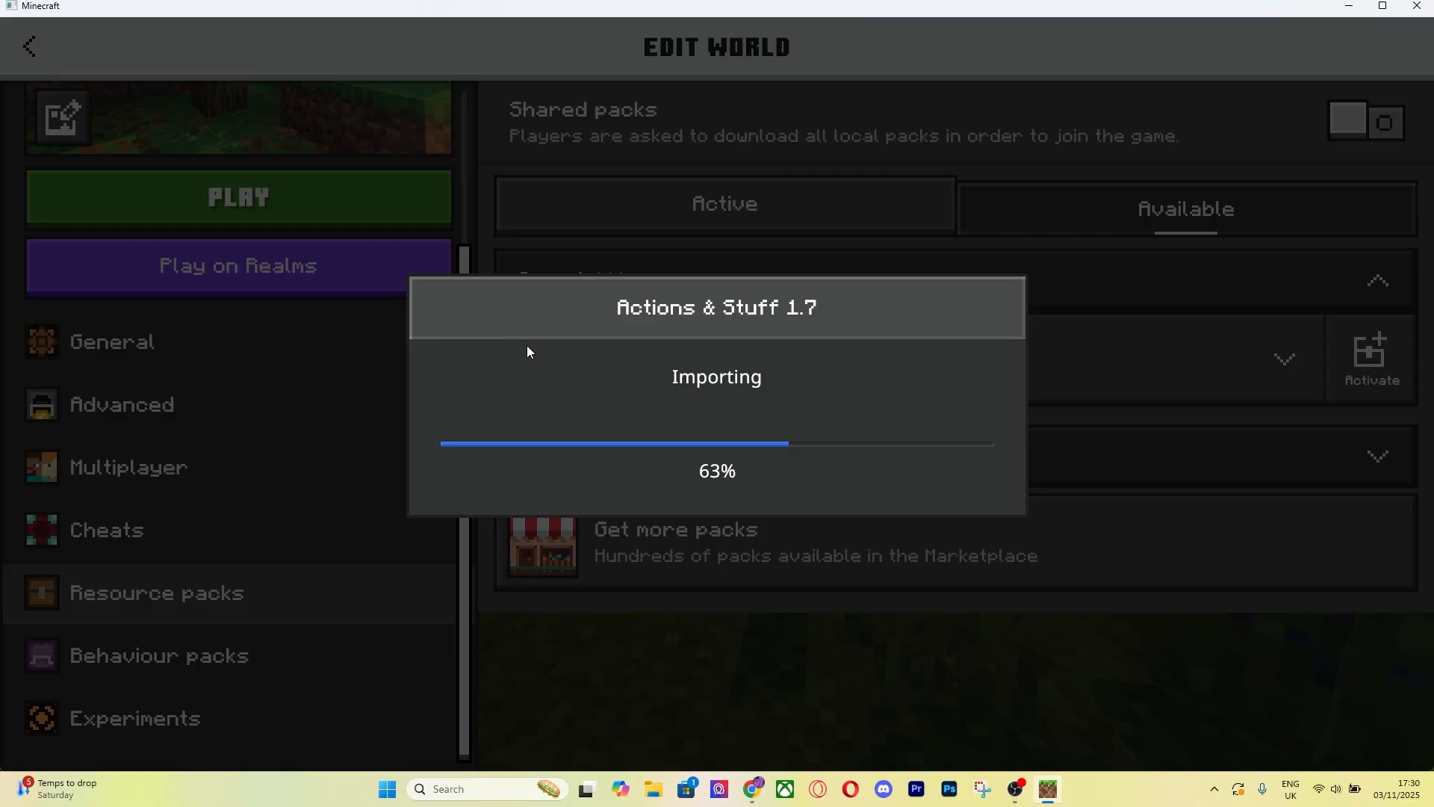
mouse_move(1177, 356)
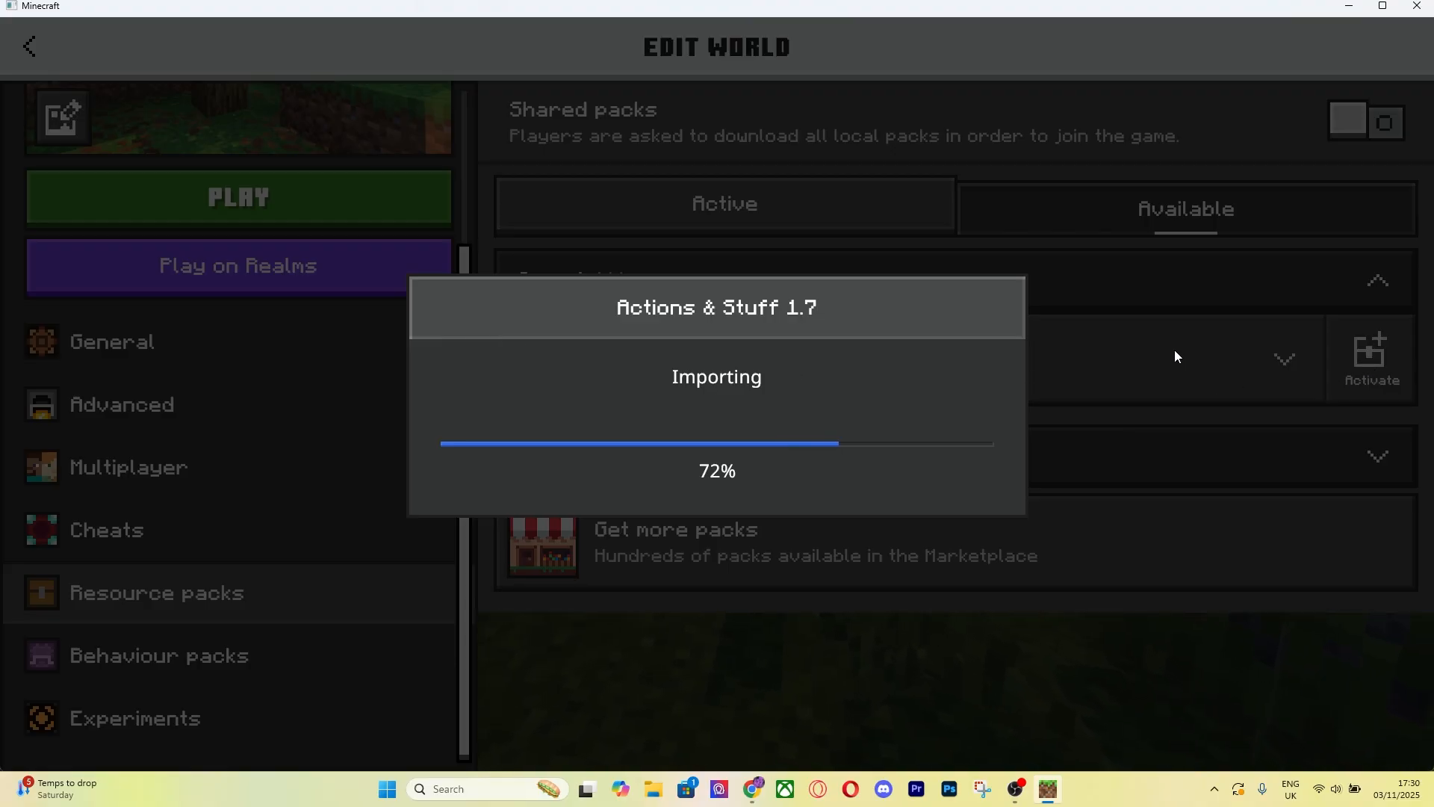
mouse_move(1063, 319)
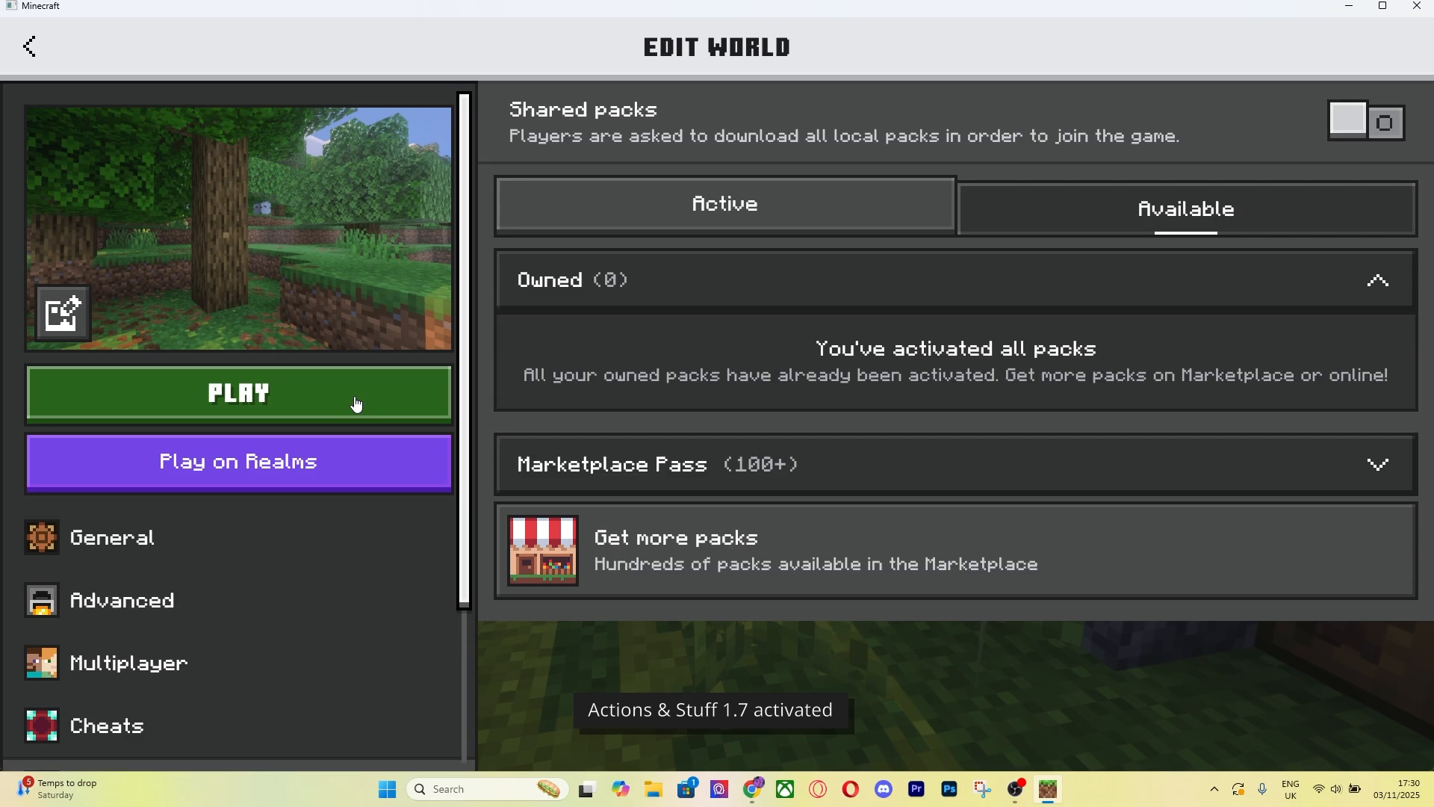
- Launch My World from the Edit World screen to play with the pack
click(237, 392)
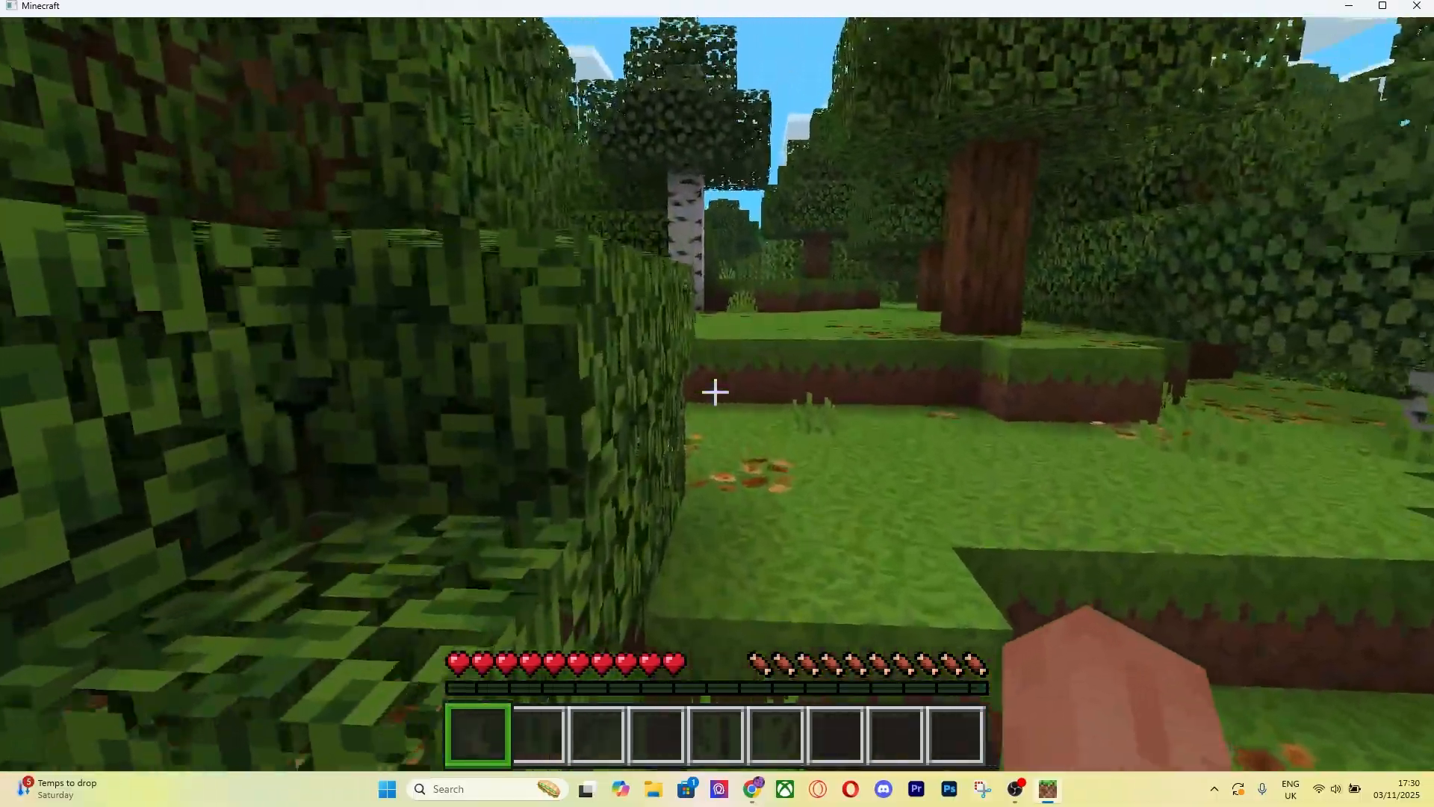
mouse_move(714, 393)
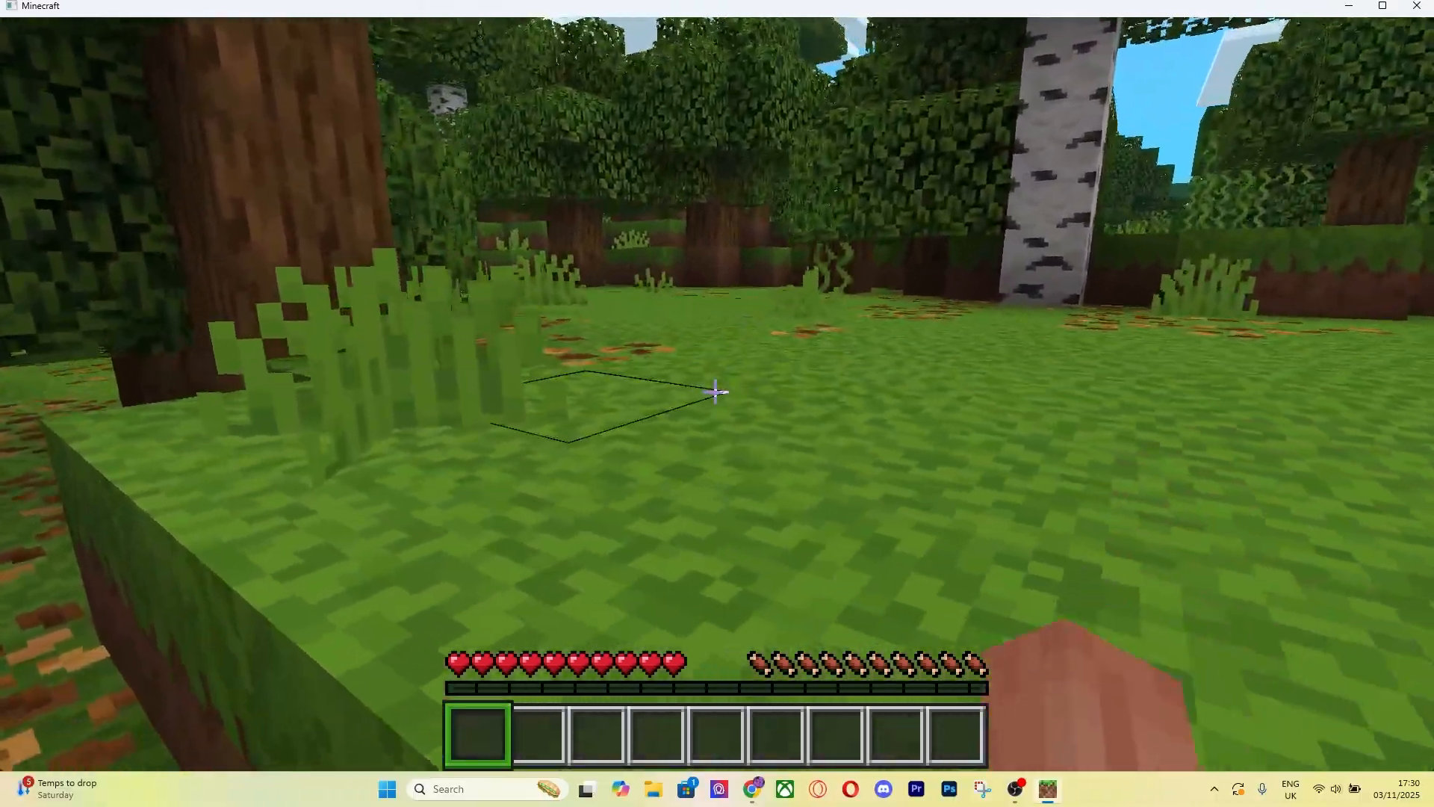